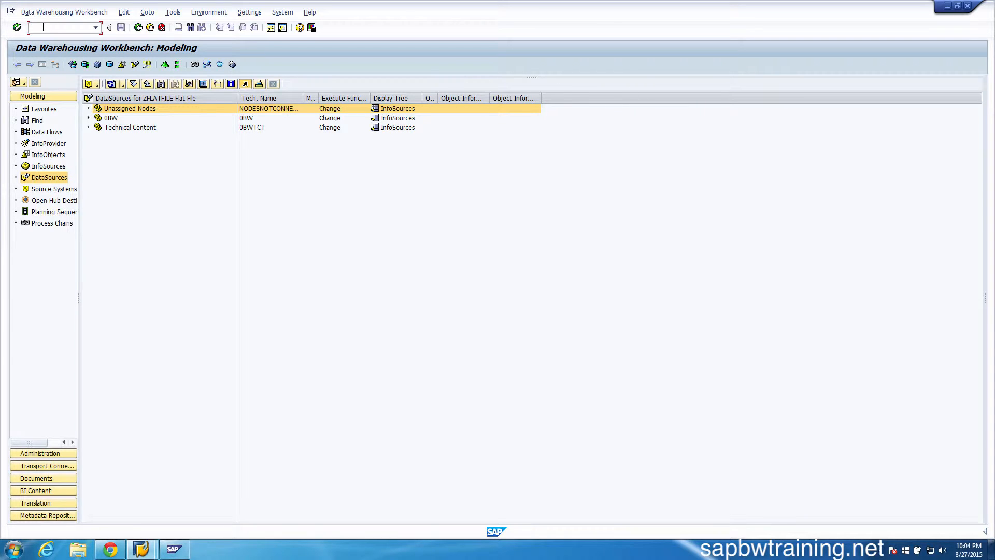
# Run transaction /nslicense to reach SAP License Administration
pyautogui.write('/')
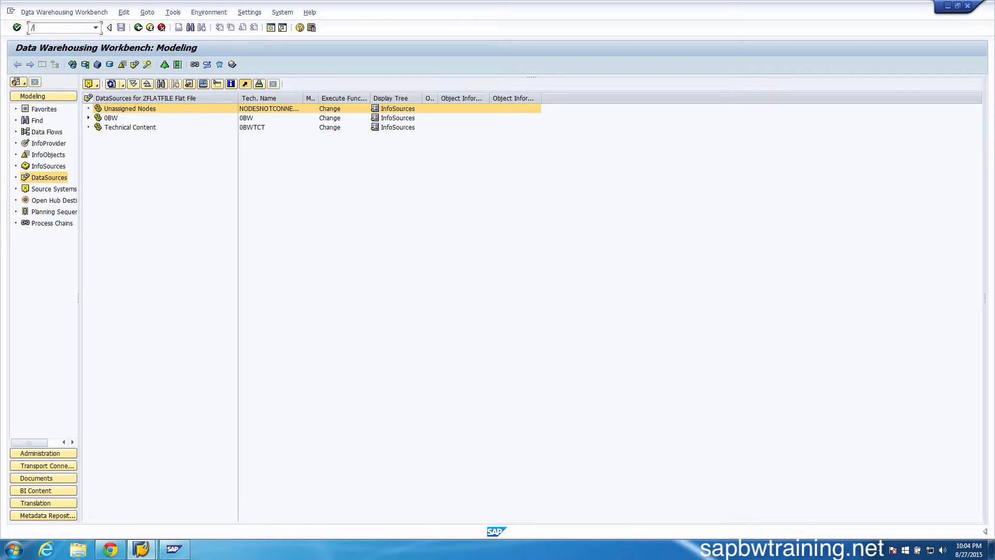
pyautogui.write('nslicen')
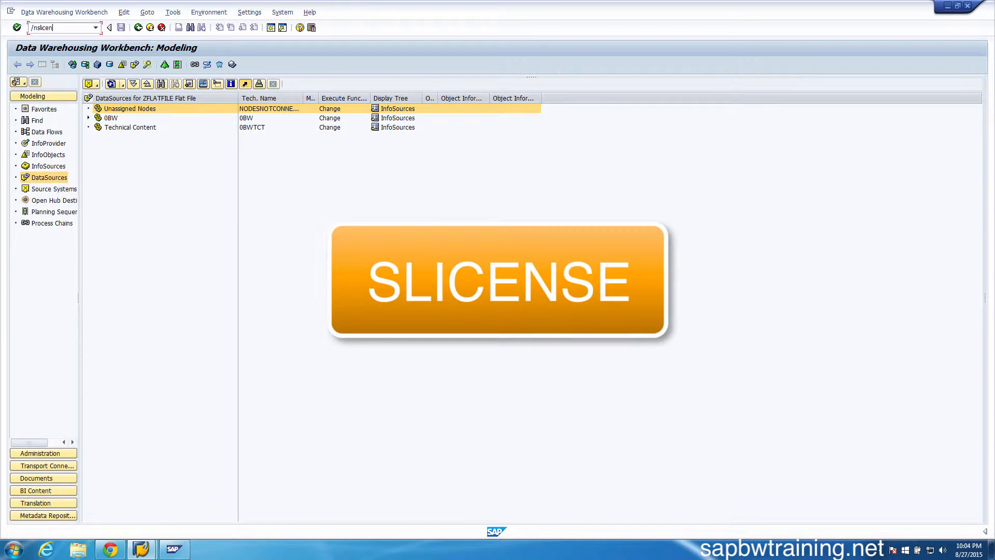
pyautogui.press('Enter')
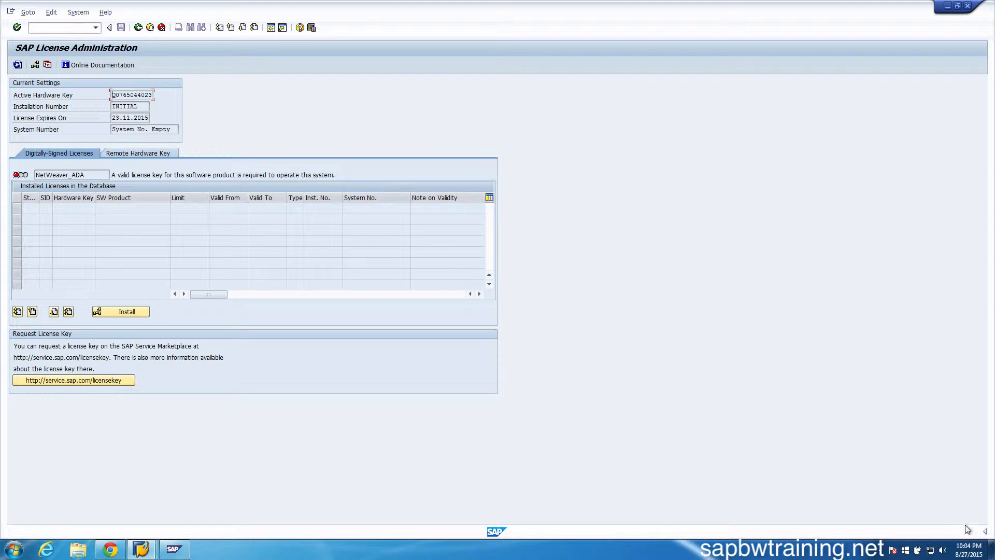
pyautogui.moveTo(629, 401)
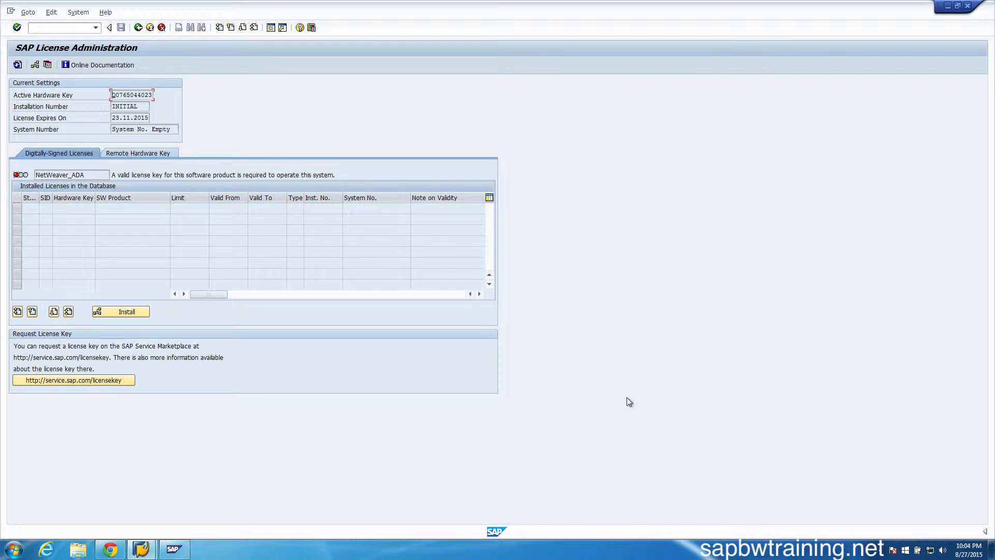
pyautogui.moveTo(252, 137)
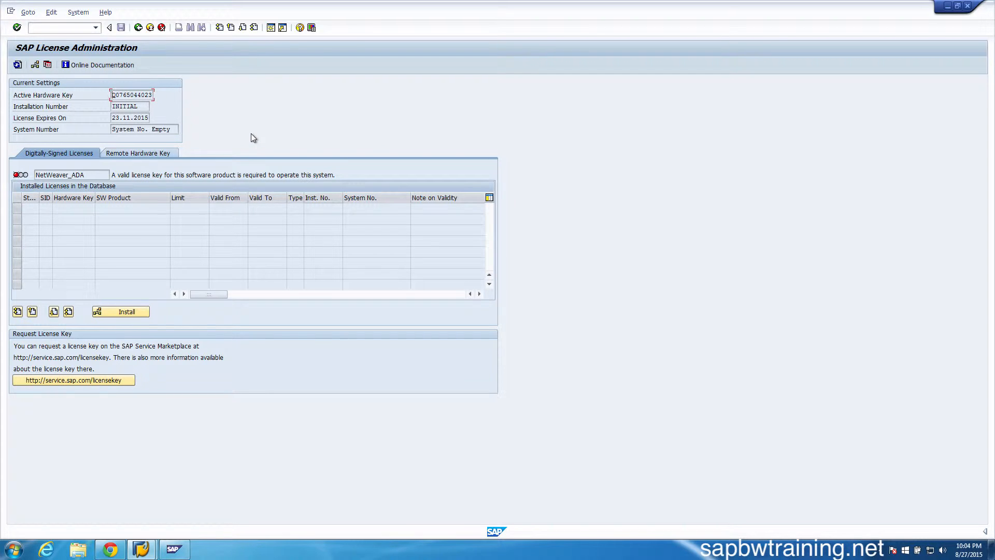
pyautogui.moveTo(230, 134)
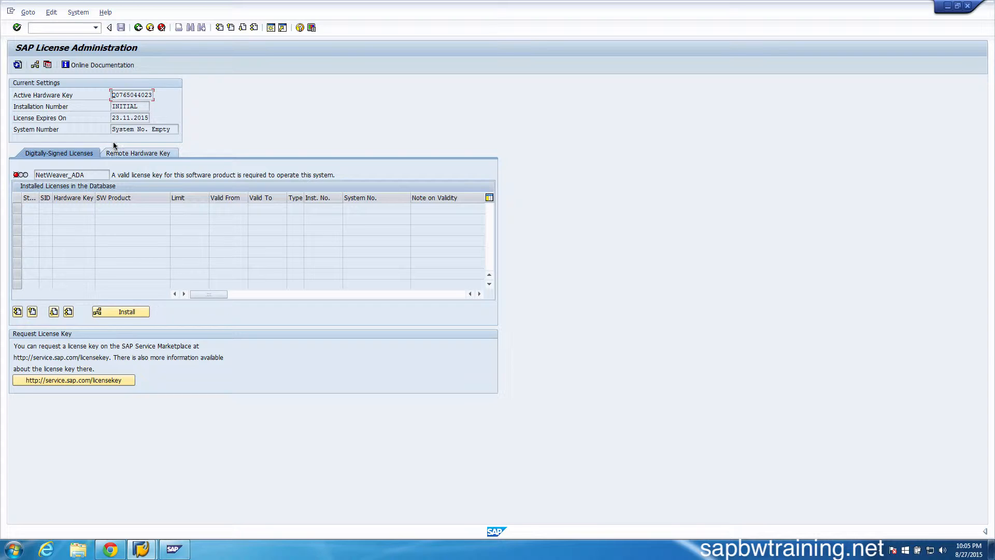
pyautogui.moveTo(122, 98)
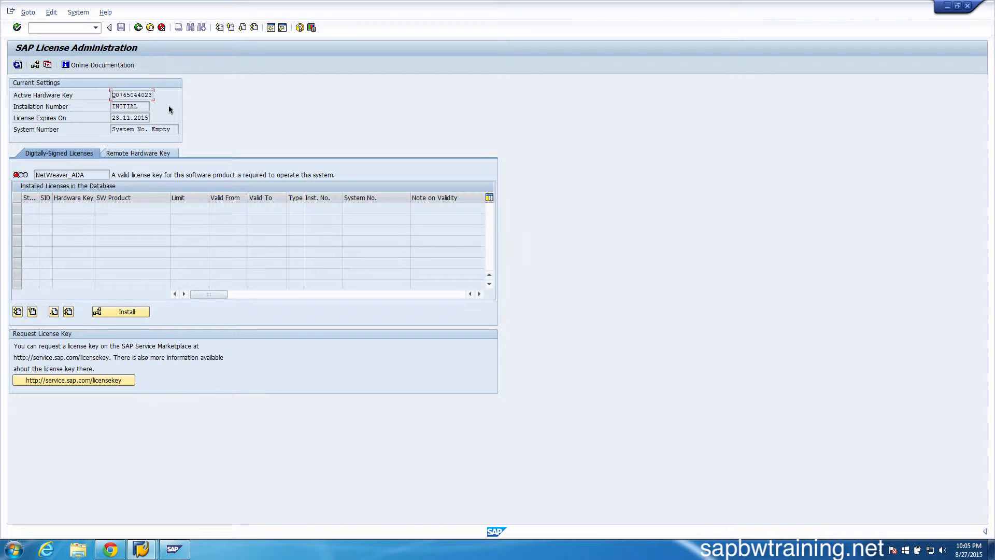
pyautogui.moveTo(185, 96)
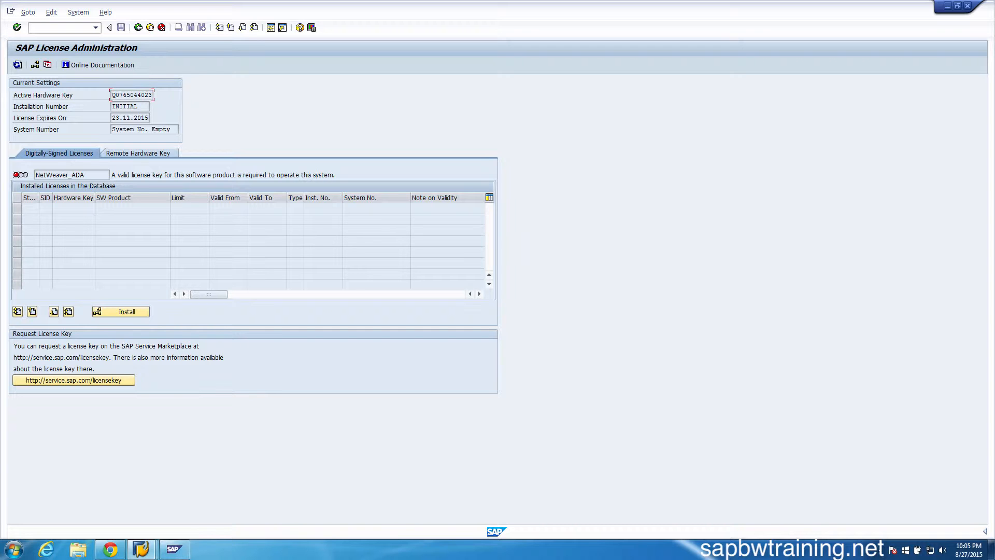
# Scroll the license request form, then select the SAP GUI Active Hardware Key value
pyautogui.click(74, 379)
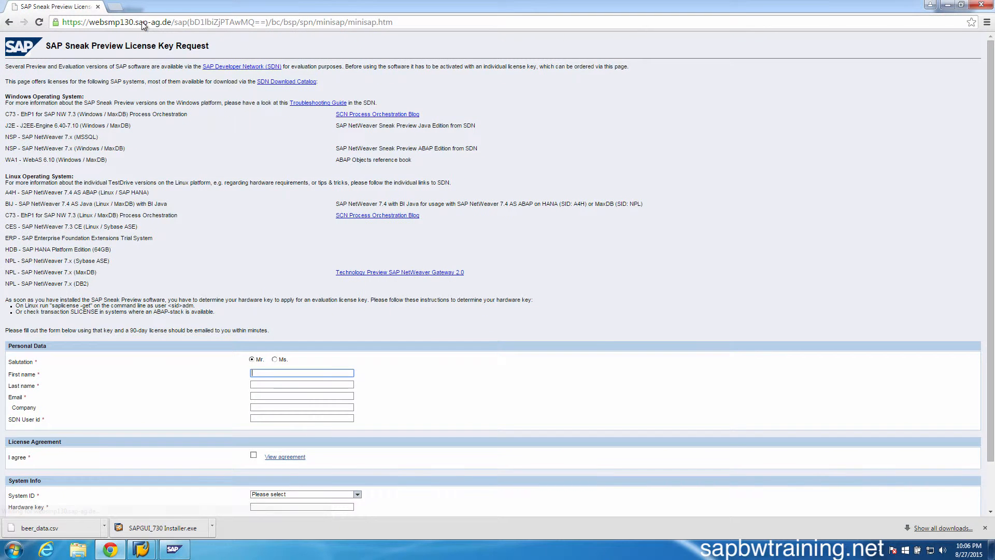
pyautogui.scroll(-3)
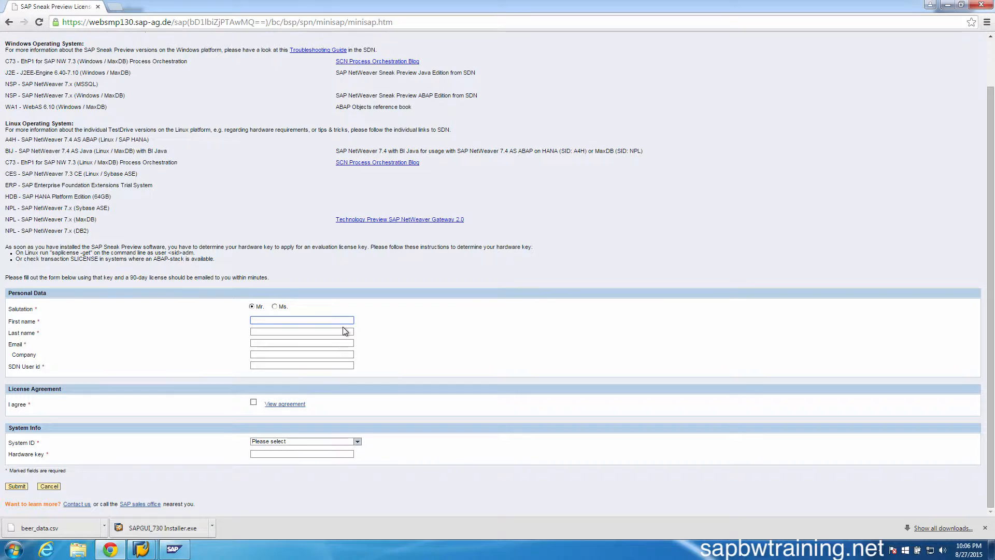
pyautogui.moveTo(436, 292)
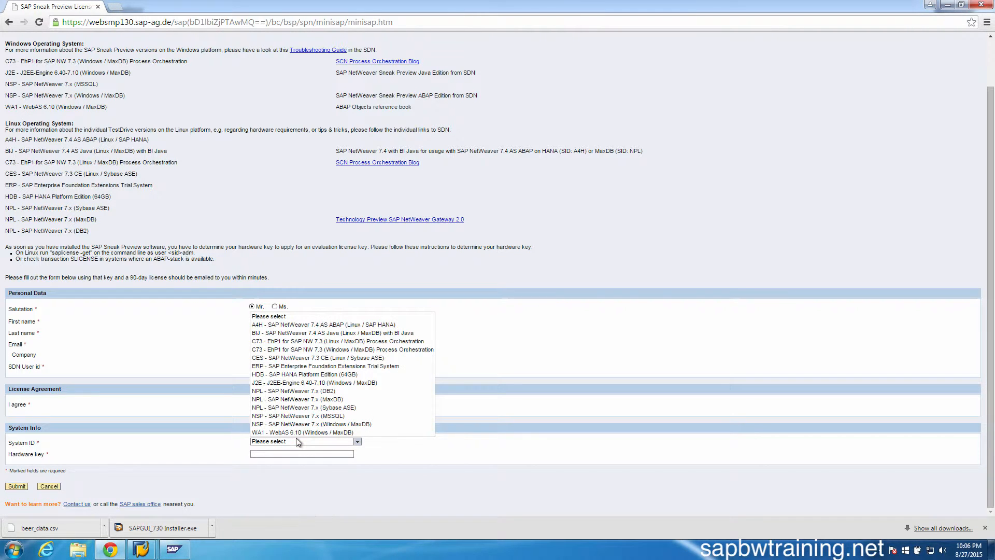
pyautogui.moveTo(292, 391)
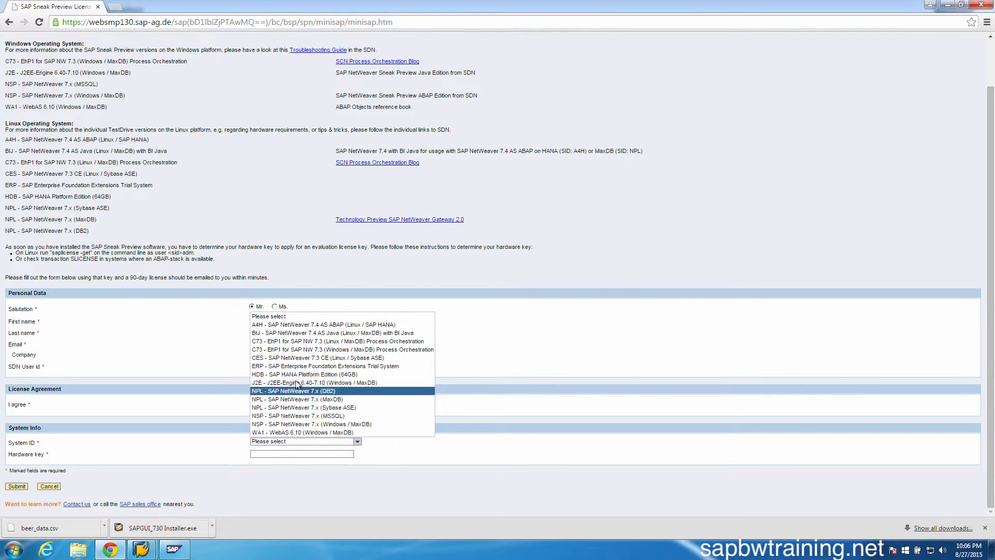
pyautogui.moveTo(311, 424)
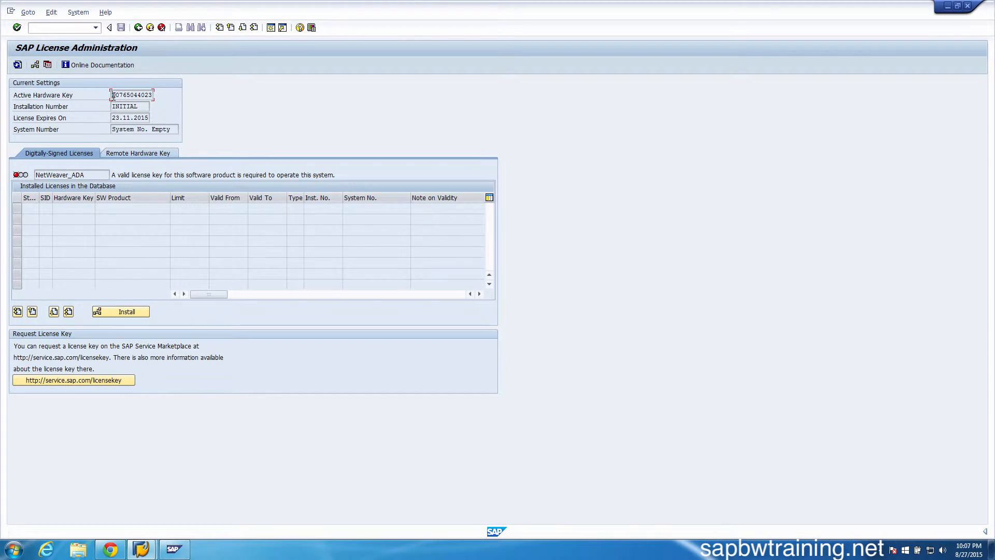
pyautogui.tripleClick(131, 94)
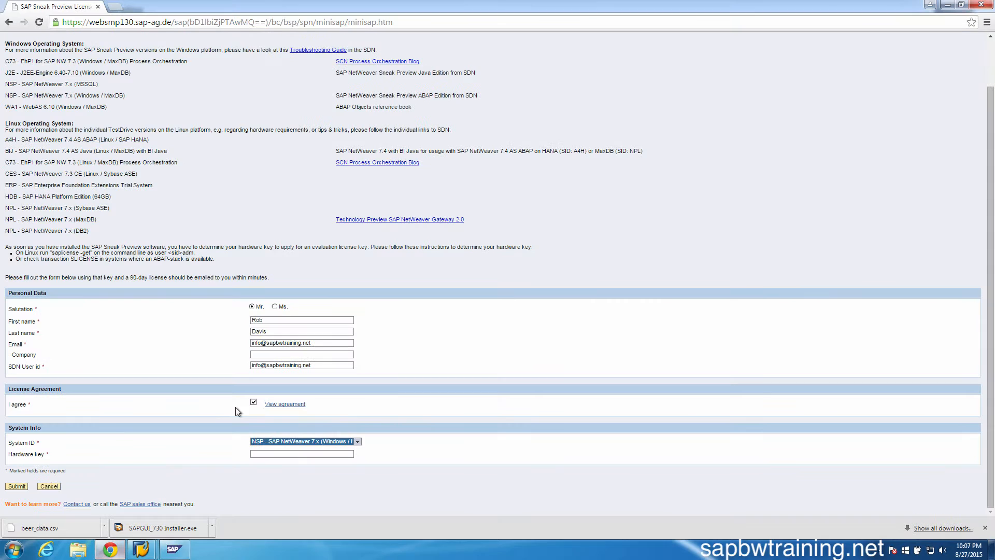
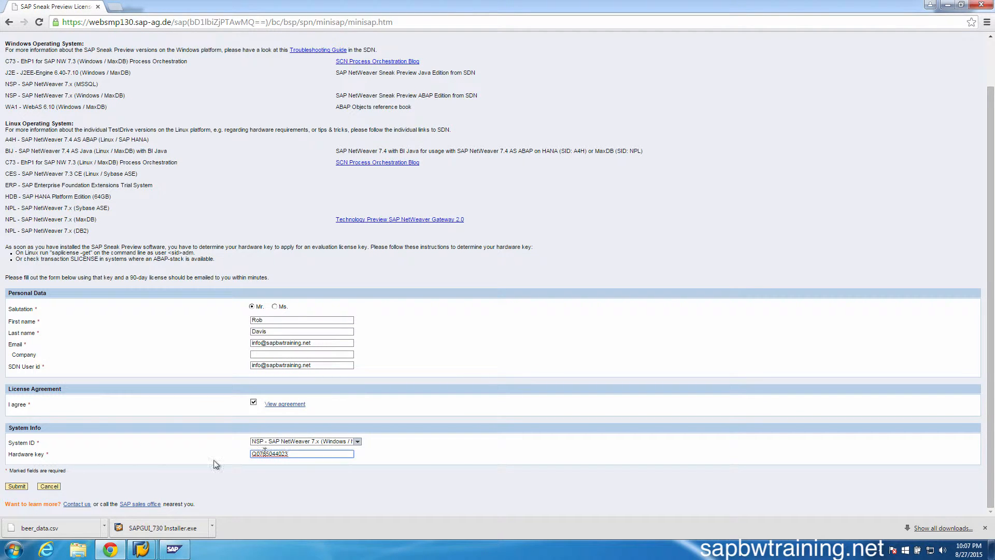
pyautogui.click(16, 486)
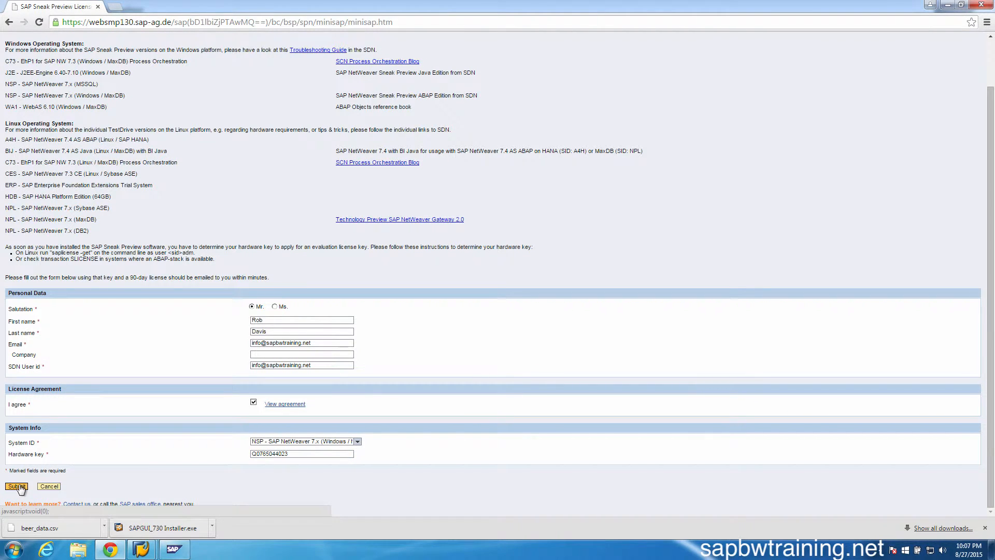
pyautogui.click(16, 486)
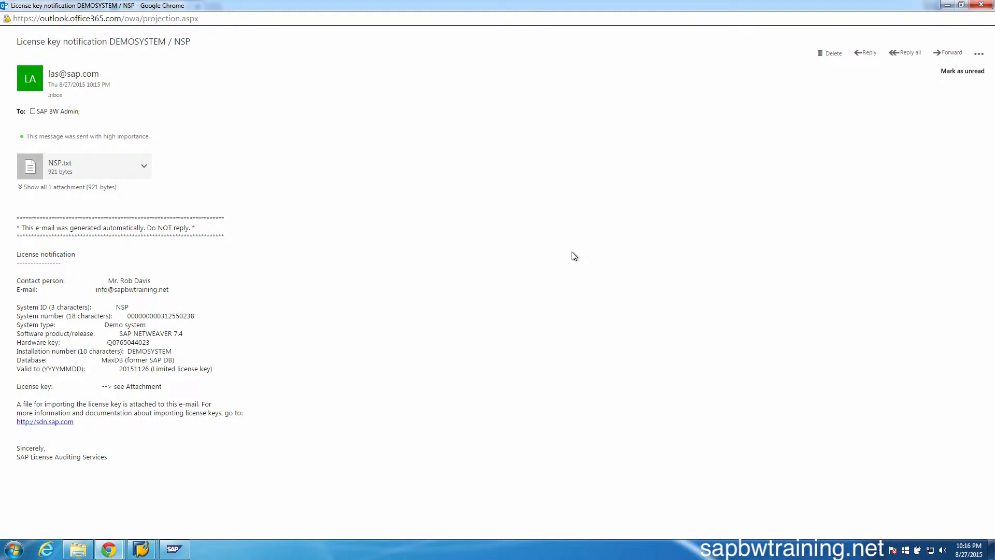
pyautogui.moveTo(248, 259)
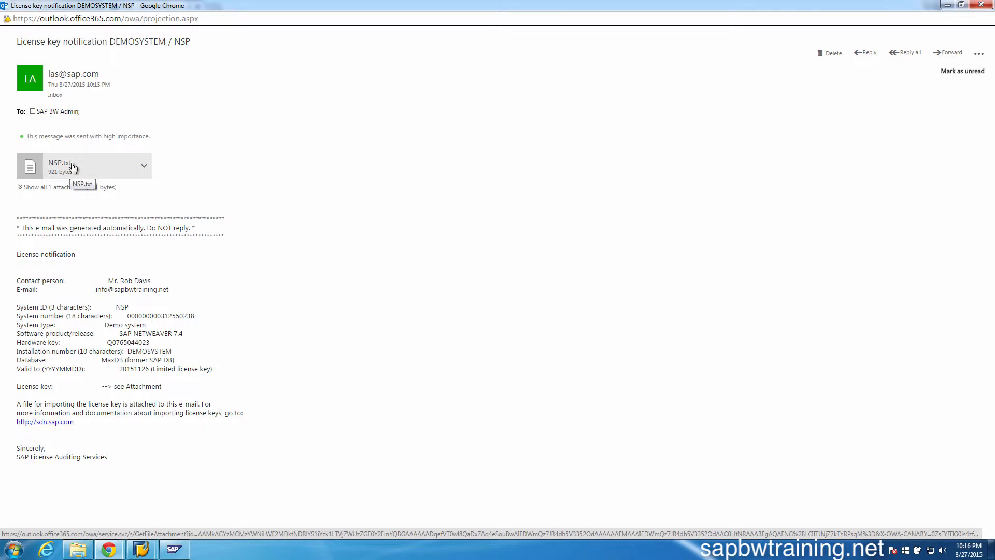
# Save the NSP.txt attachment to the Desktop via Save link as
pyautogui.rightClick(60, 166)
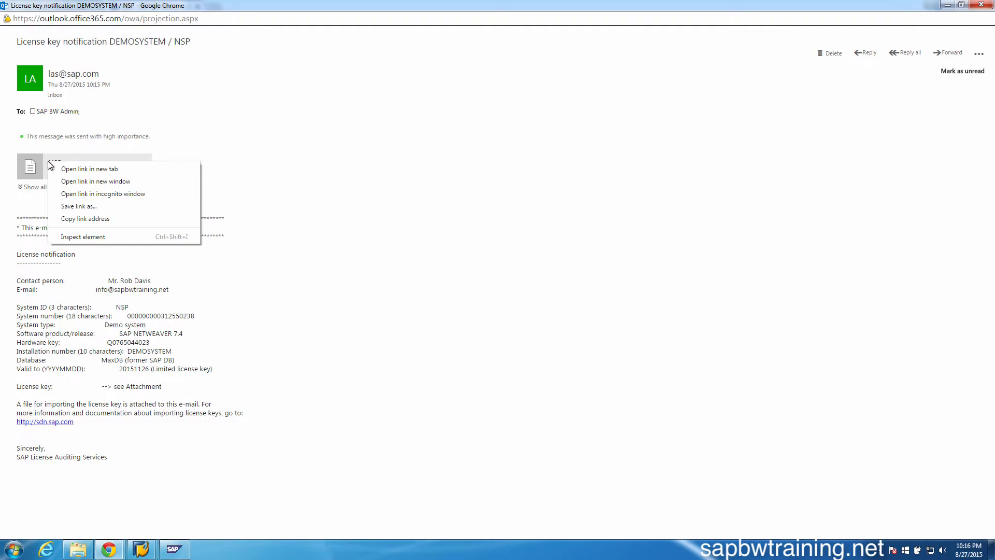
pyautogui.click(71, 208)
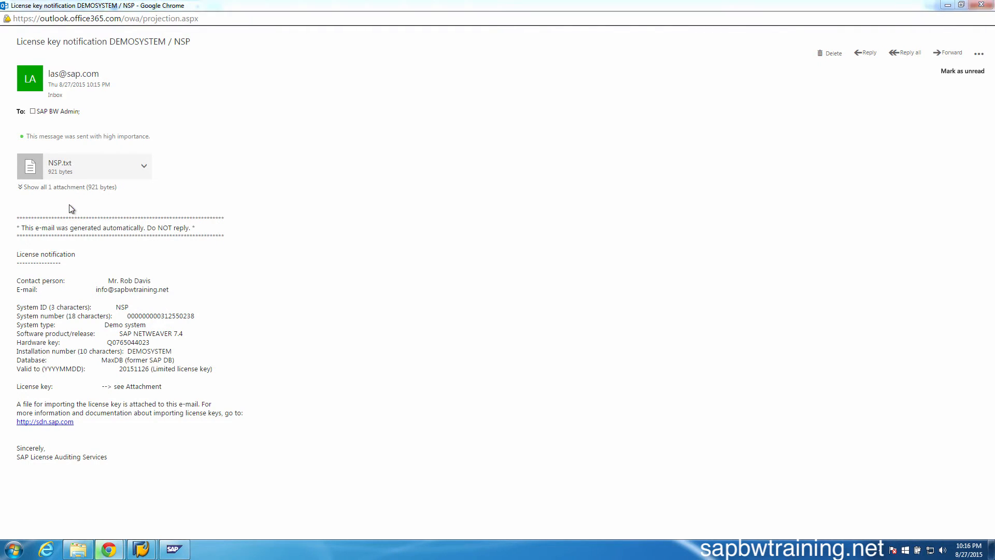
pyautogui.click(144, 165)
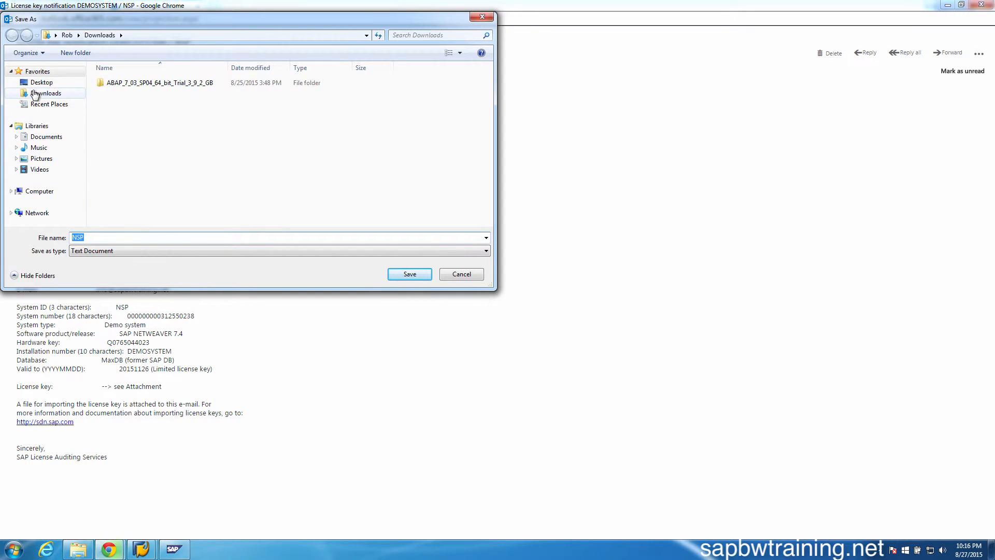
pyautogui.click(42, 82)
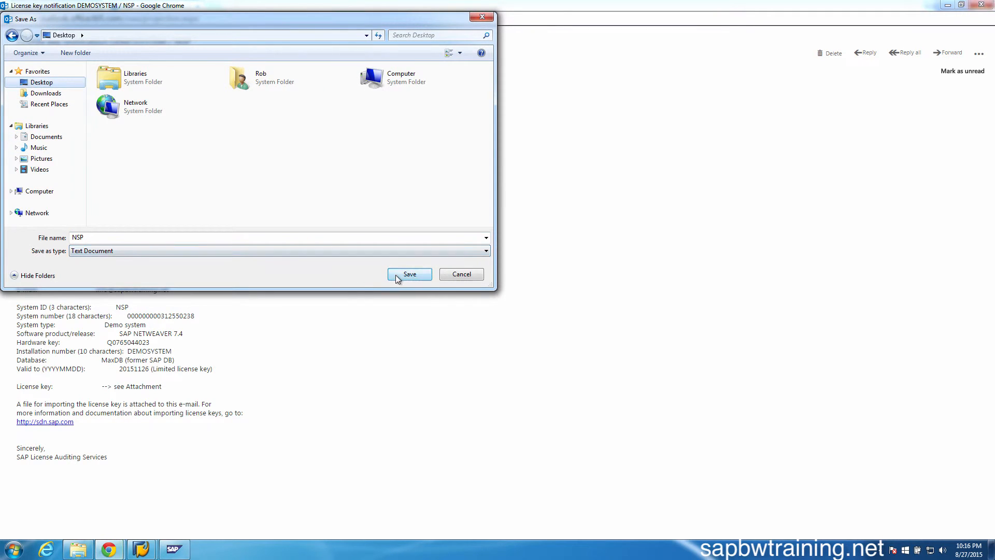
pyautogui.click(409, 274)
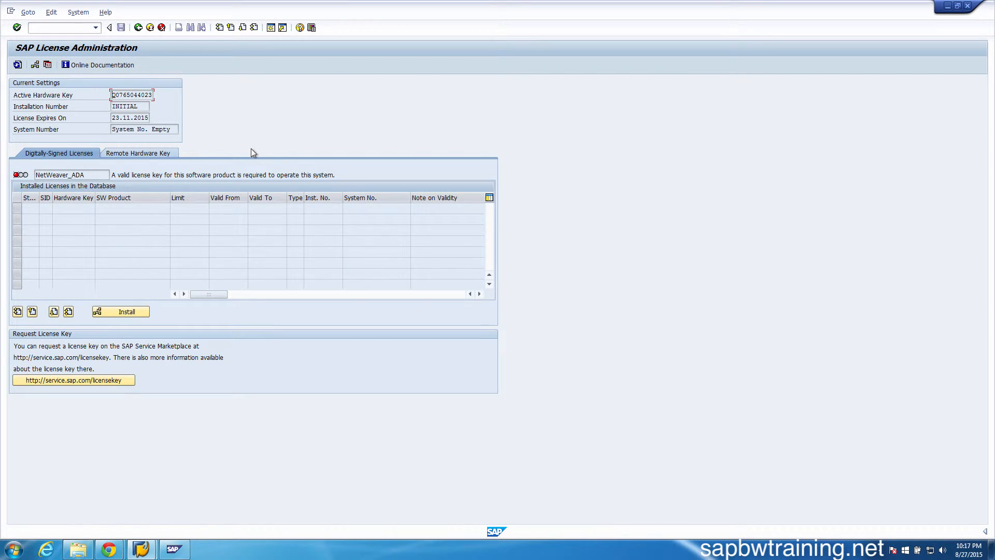
pyautogui.moveTo(127, 311)
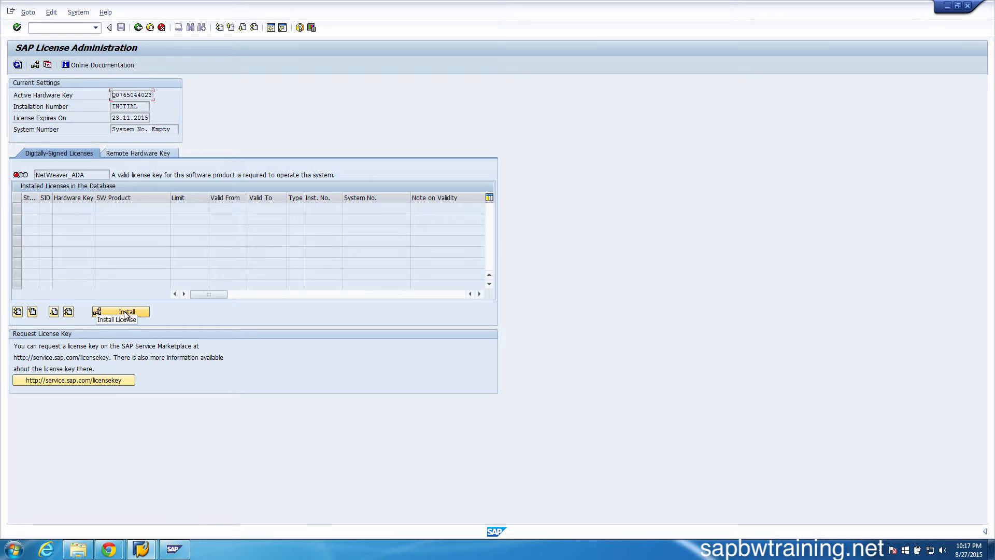
# Install the license from the Desktop NSP file and confirm the success message
pyautogui.click(121, 311)
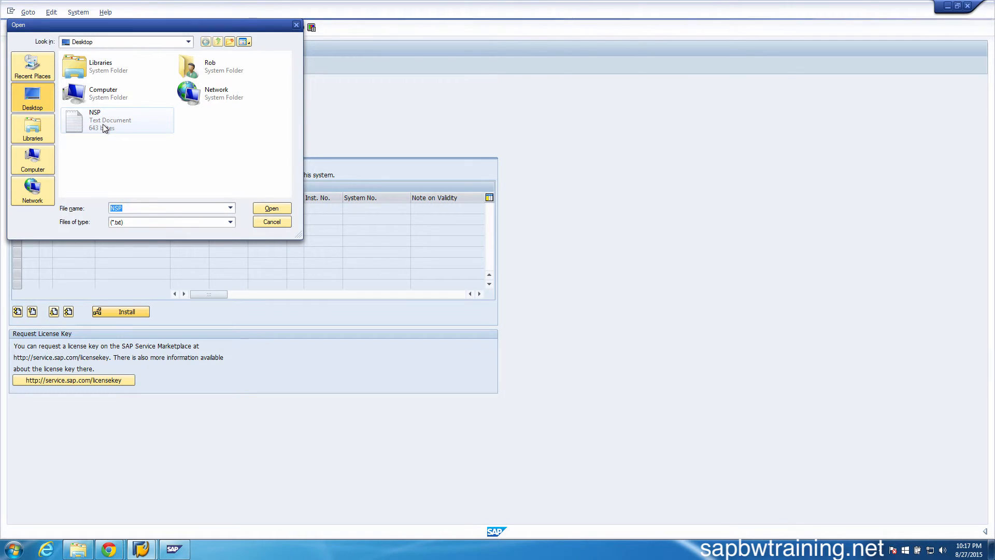
pyautogui.moveTo(113, 128)
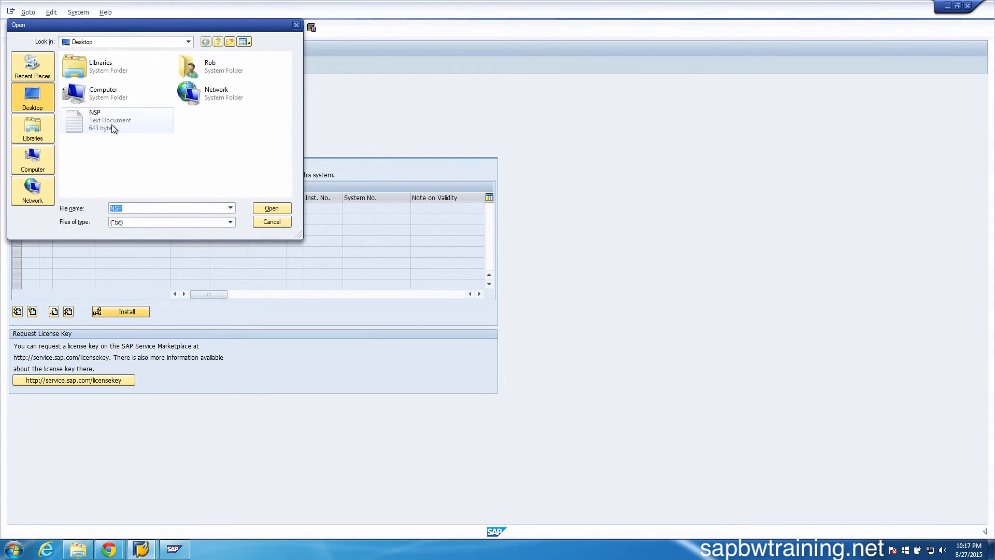
pyautogui.click(271, 208)
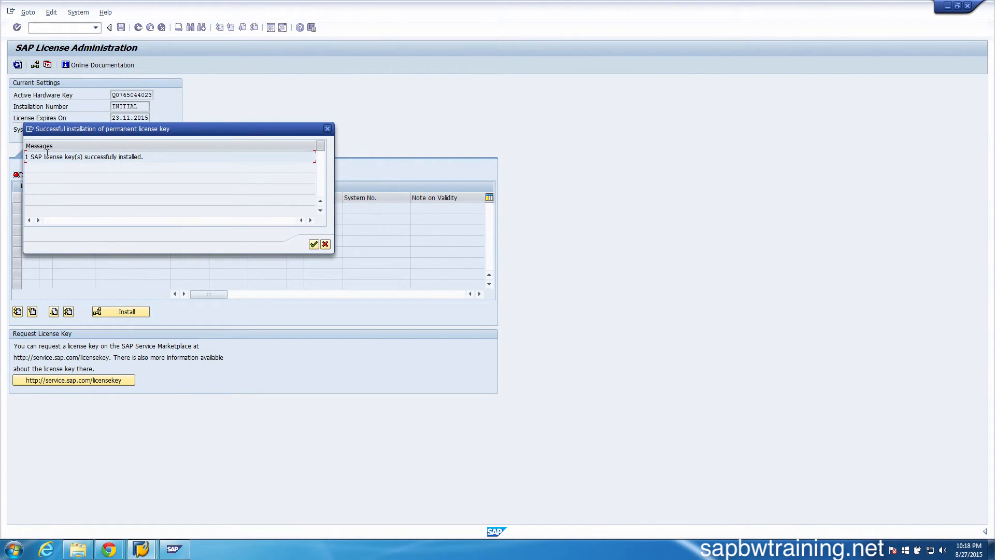
pyautogui.moveTo(68, 180)
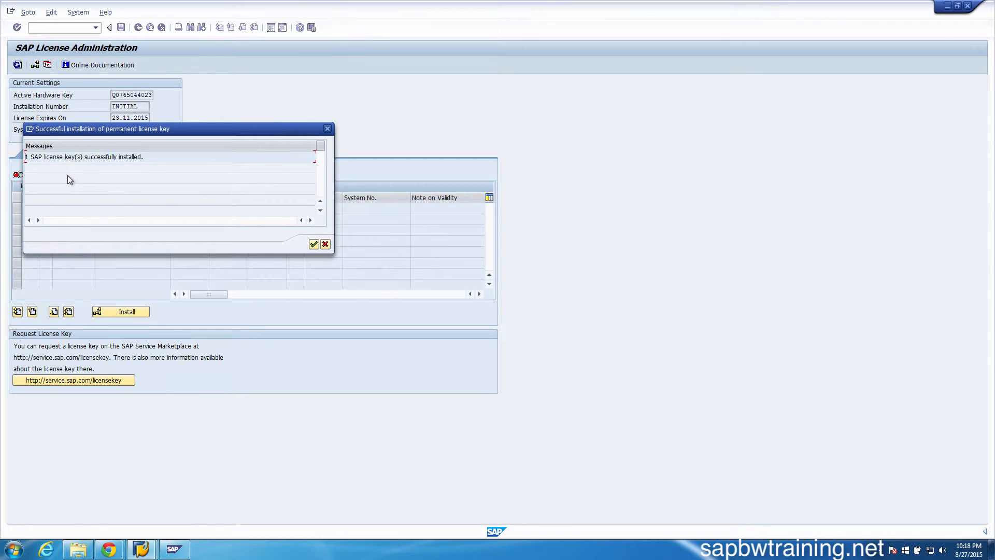
pyautogui.moveTo(180, 192)
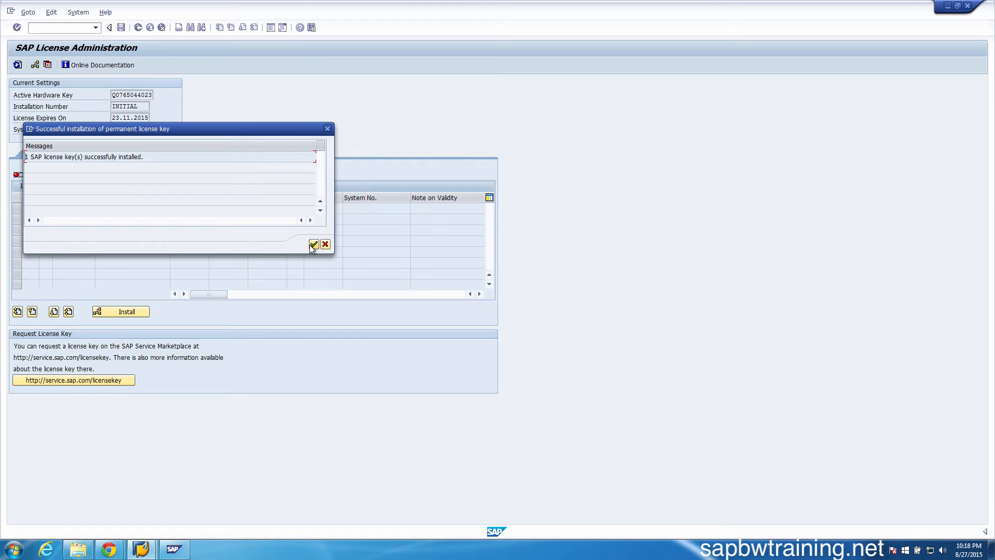
pyautogui.click(313, 244)
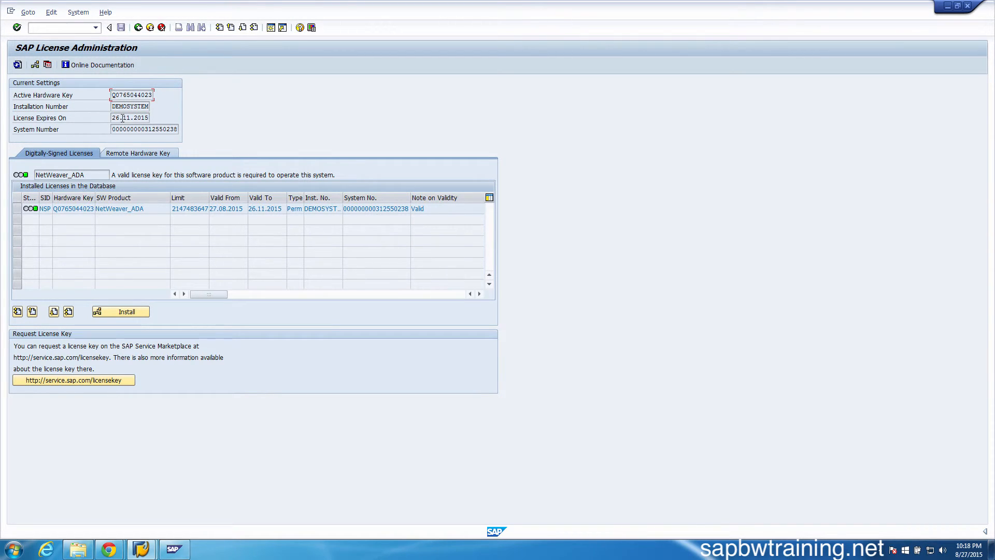
pyautogui.moveTo(120, 119)
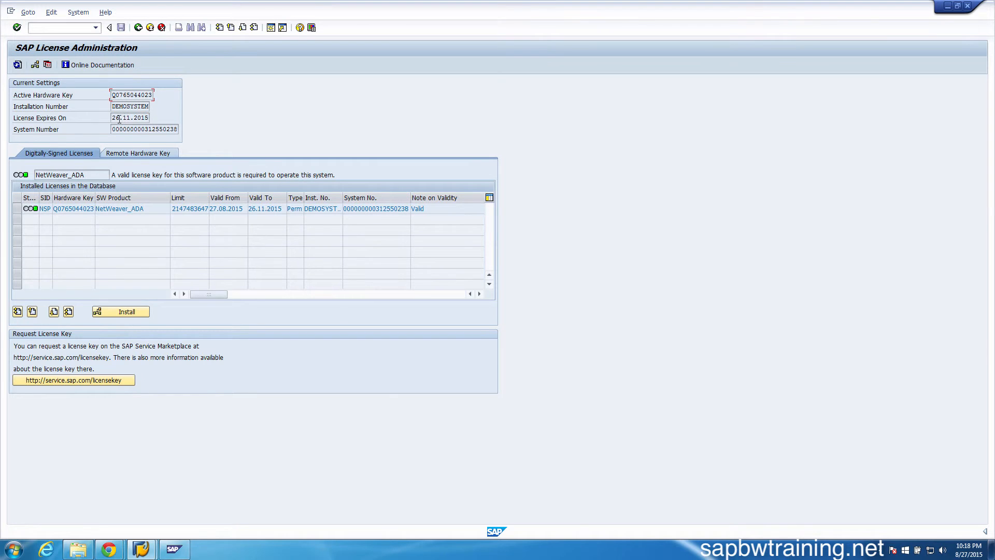
pyautogui.moveTo(162, 143)
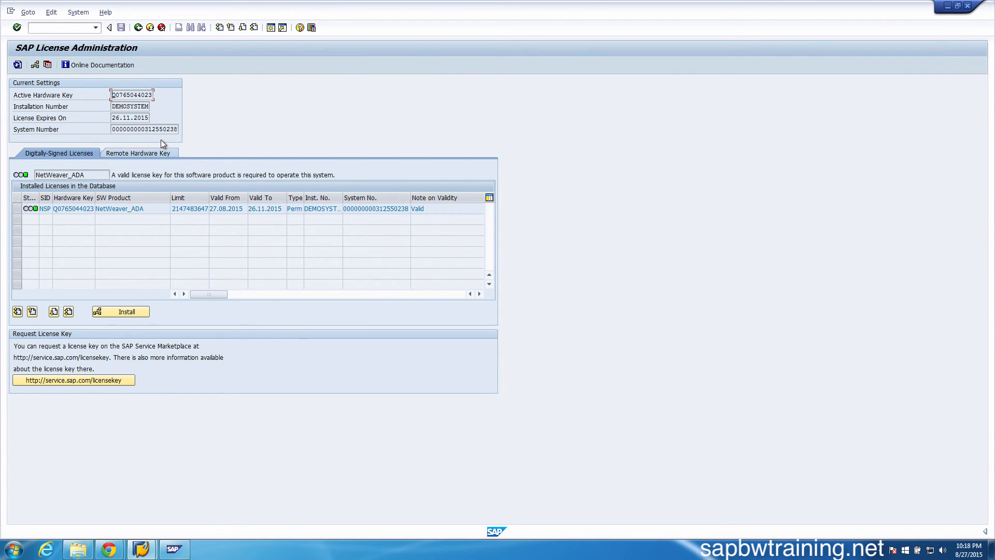
pyautogui.moveTo(586, 68)
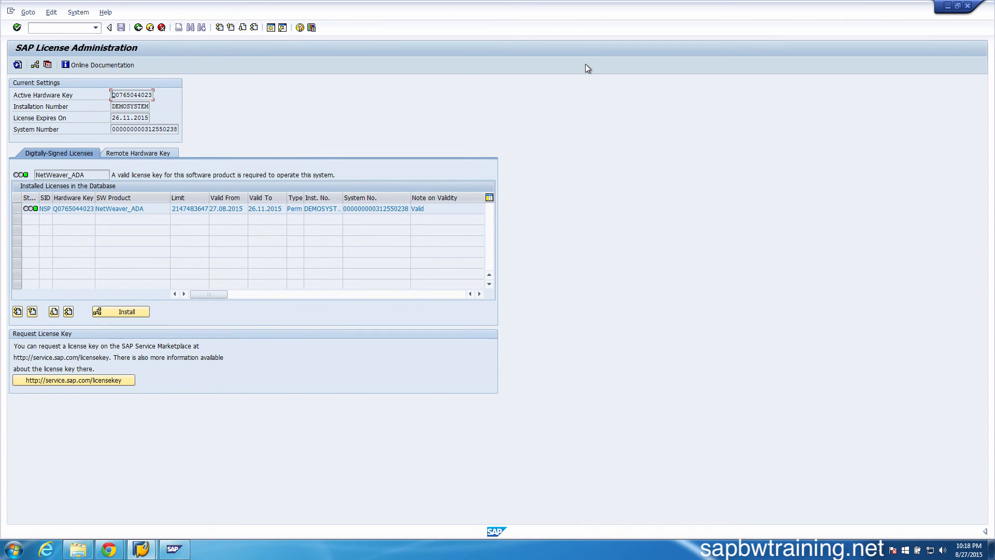
pyautogui.moveTo(265, 127)
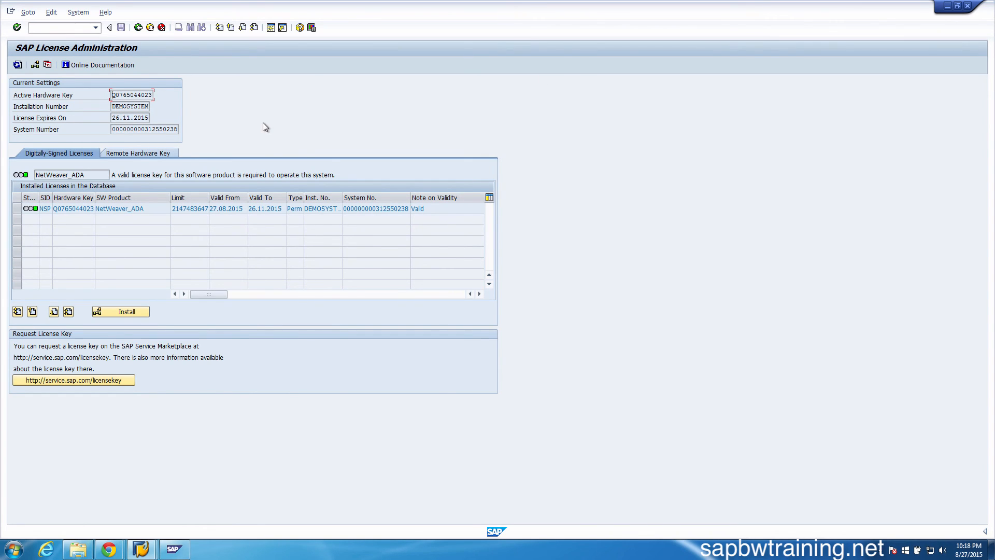
pyautogui.moveTo(170, 101)
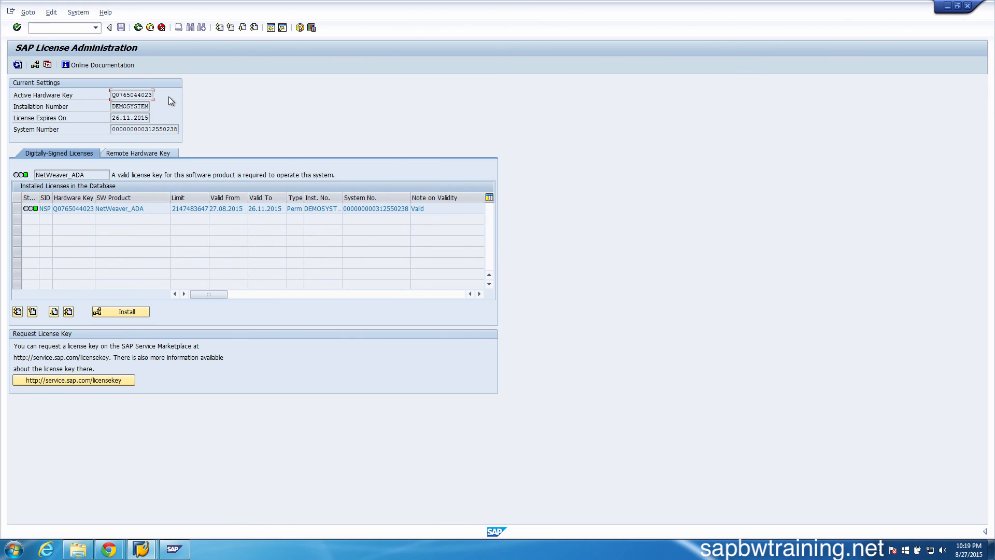
pyautogui.moveTo(182, 104)
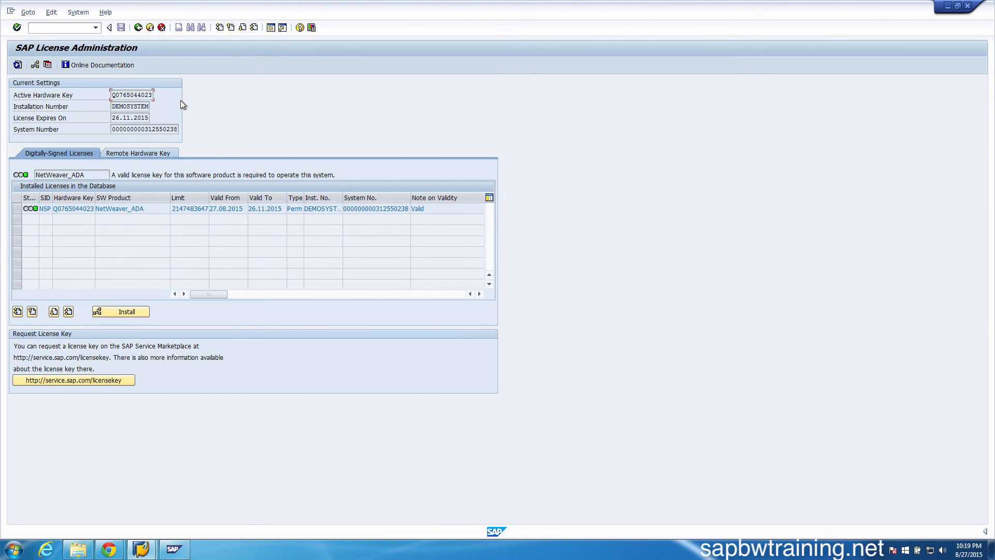